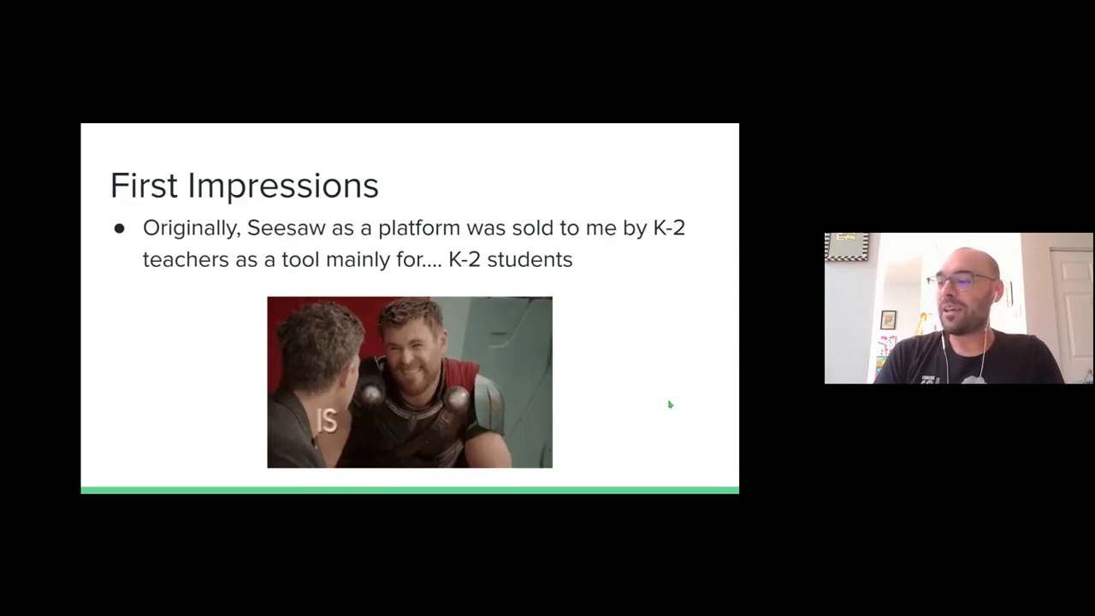
Advance to the Seeing the Light slide listing more Seesaw benefits.
{"action": "key", "text": "Right"}
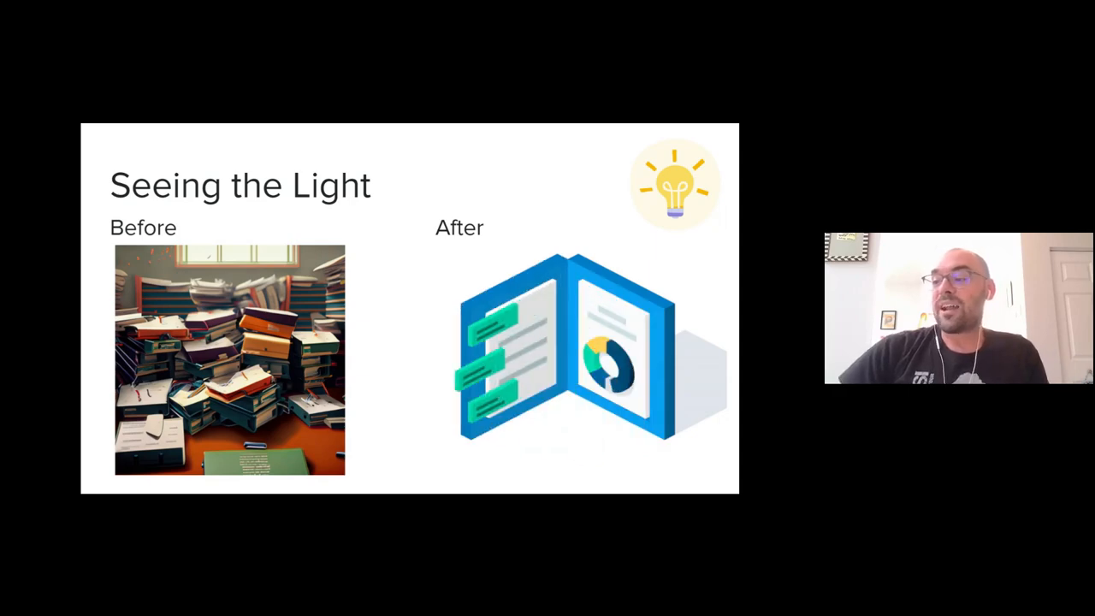
{"action": "mouse_move", "coordinate": [657, 453]}
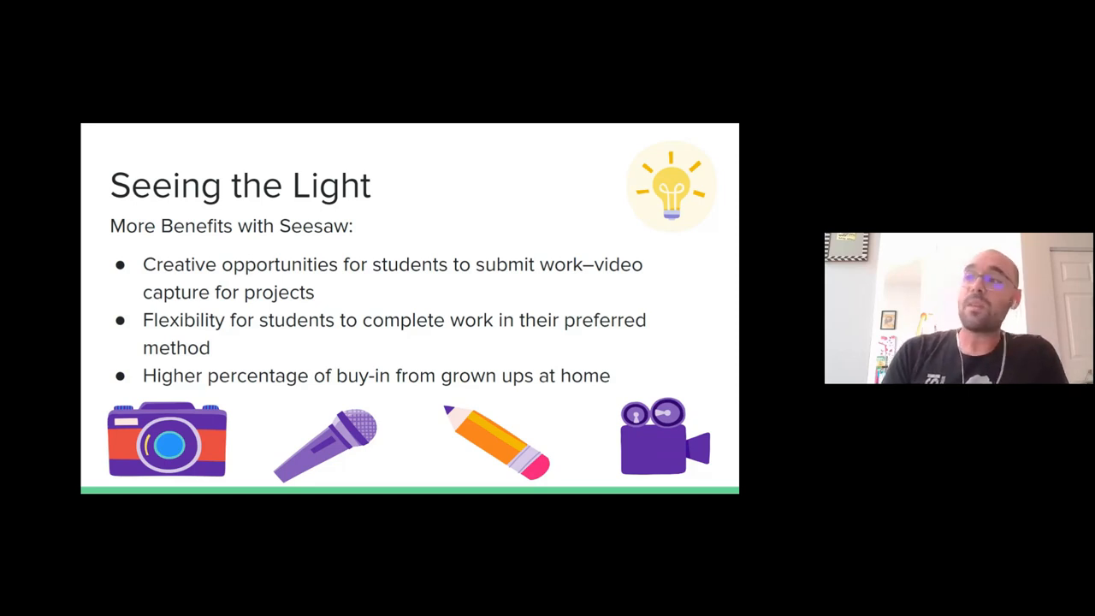
{"action": "mouse_move", "coordinate": [688, 387]}
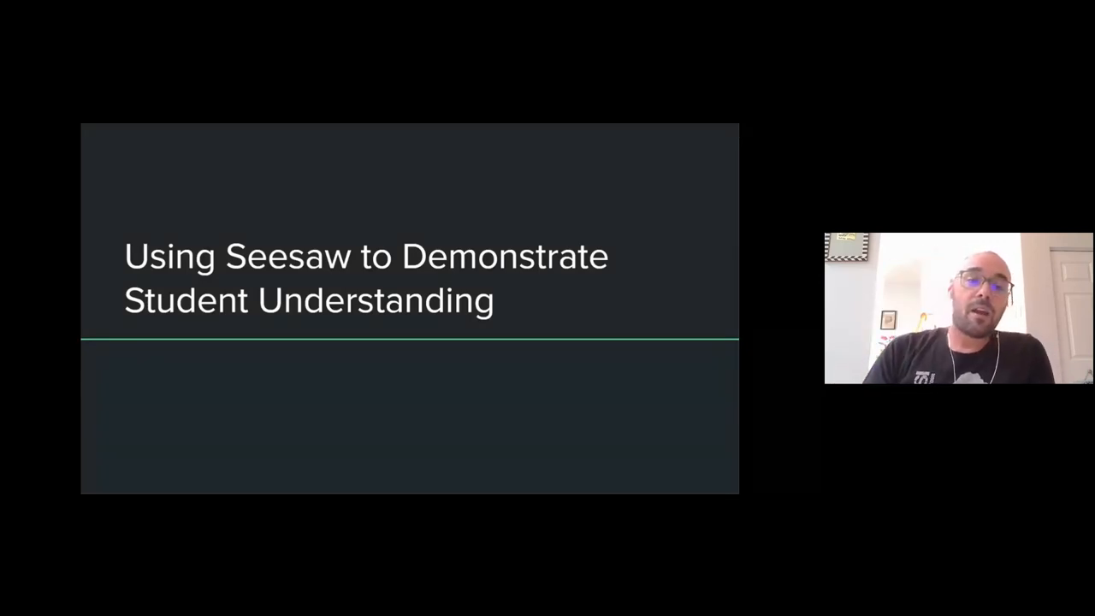
Advance to the Student Understanding and Ways to Measure It slide.
{"action": "key", "text": "Right"}
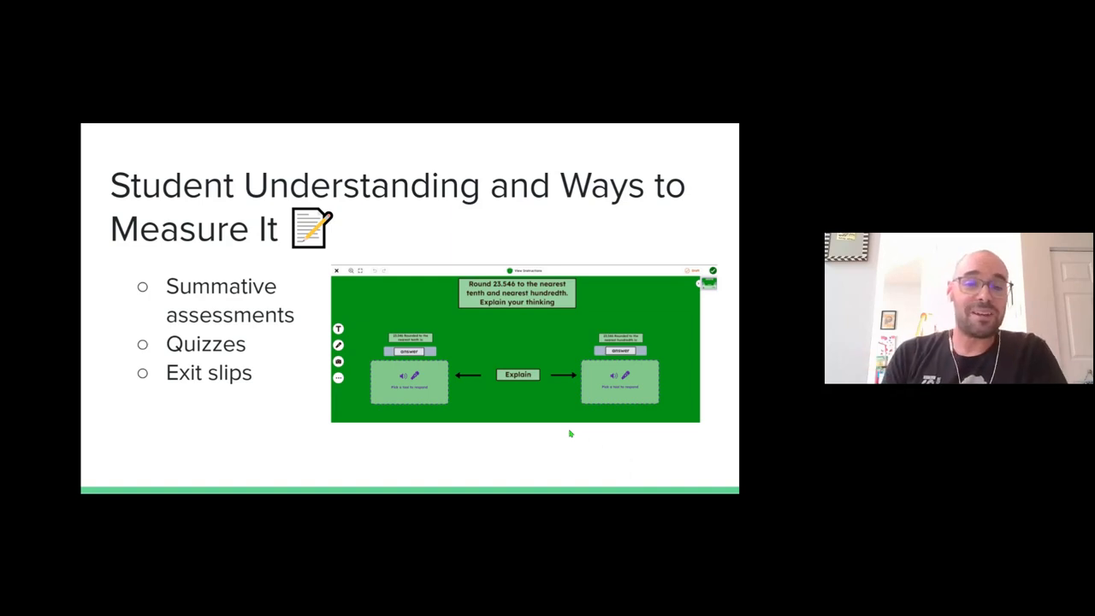
{"action": "mouse_move", "coordinate": [551, 438]}
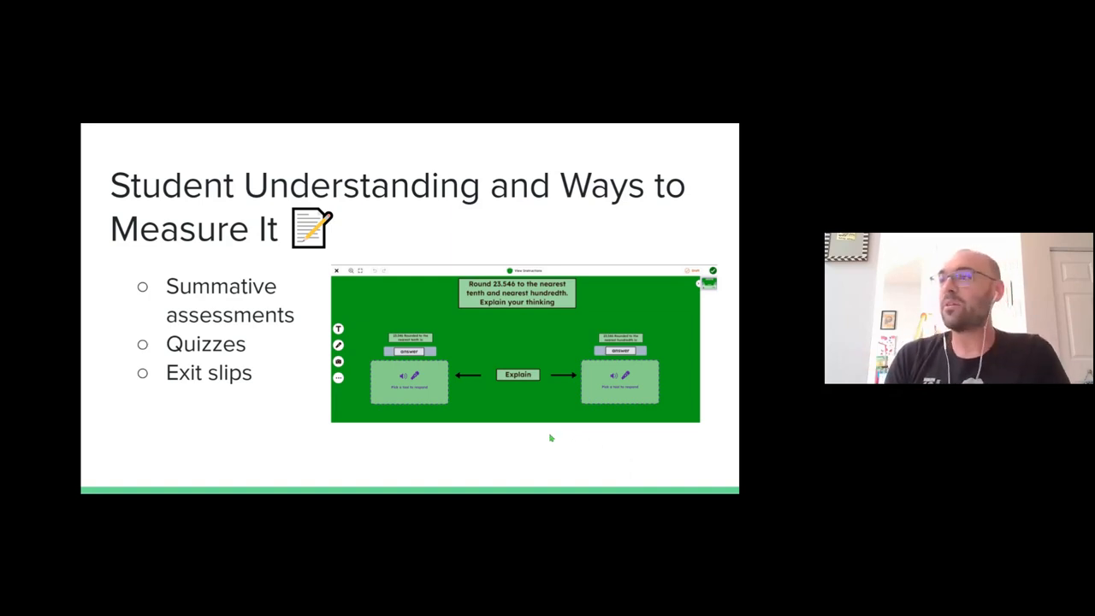
Advance to the Standards-Based Grading Scale slide ranking levels 4 down to 1.
{"action": "key", "text": "Right"}
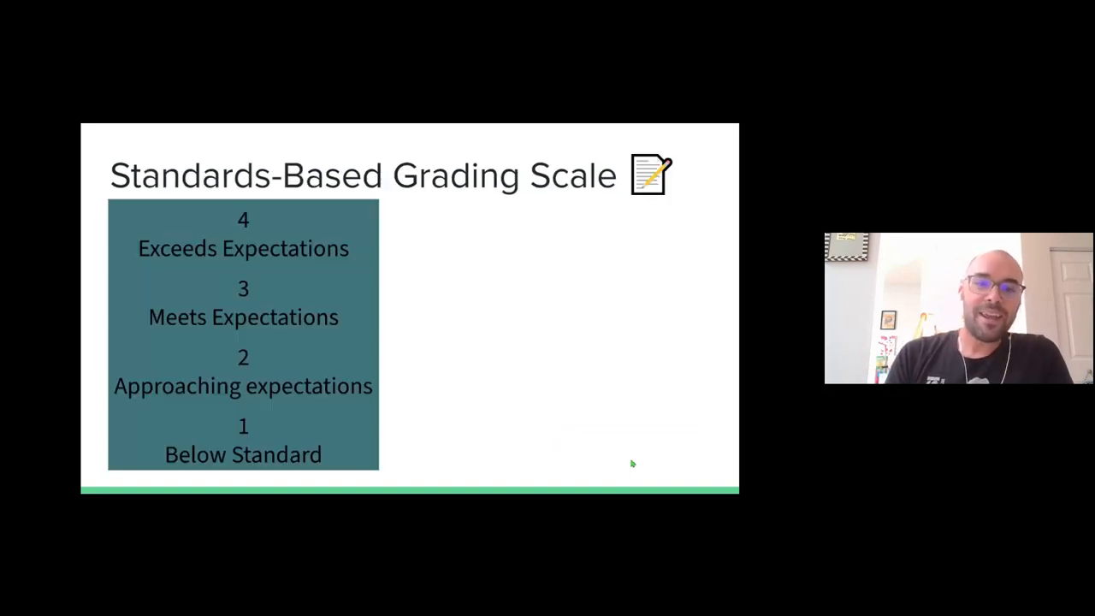
{"action": "mouse_move", "coordinate": [670, 431]}
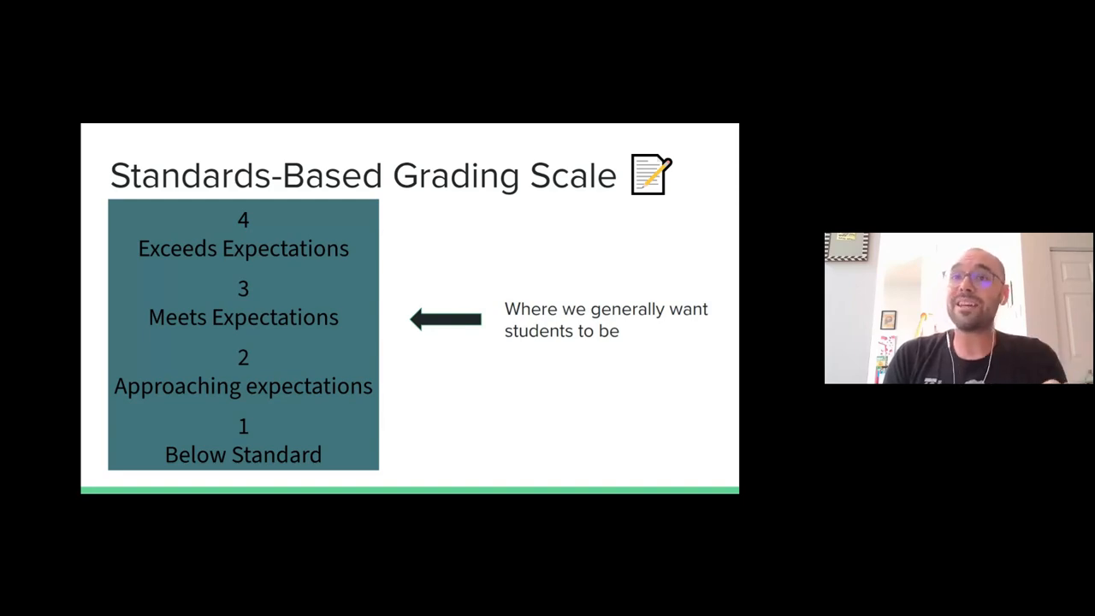
{"action": "mouse_move", "coordinate": [476, 455]}
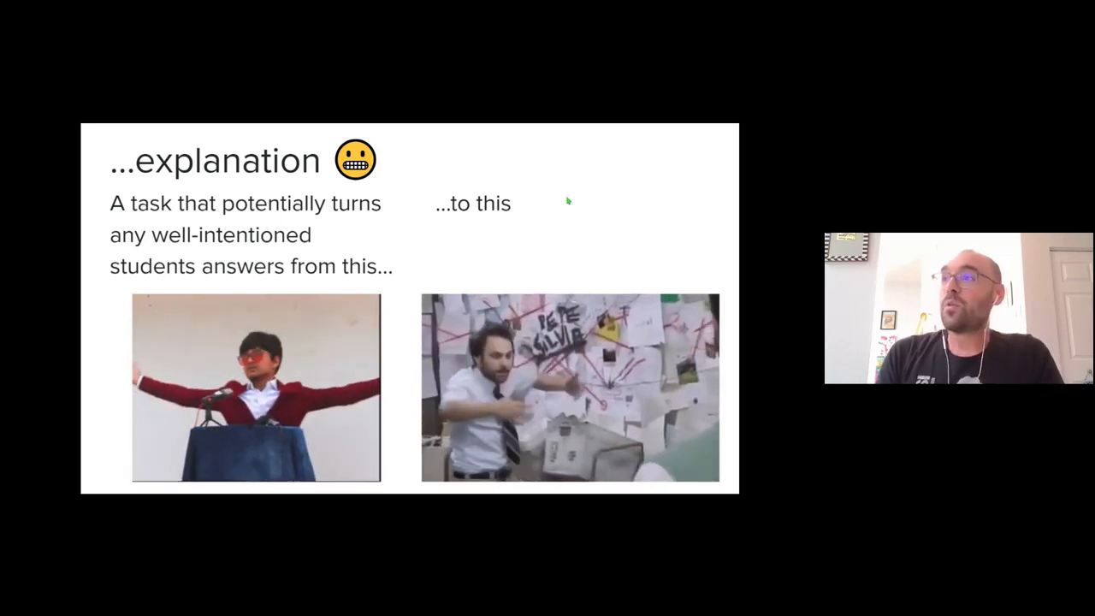
{"action": "mouse_move", "coordinate": [592, 222]}
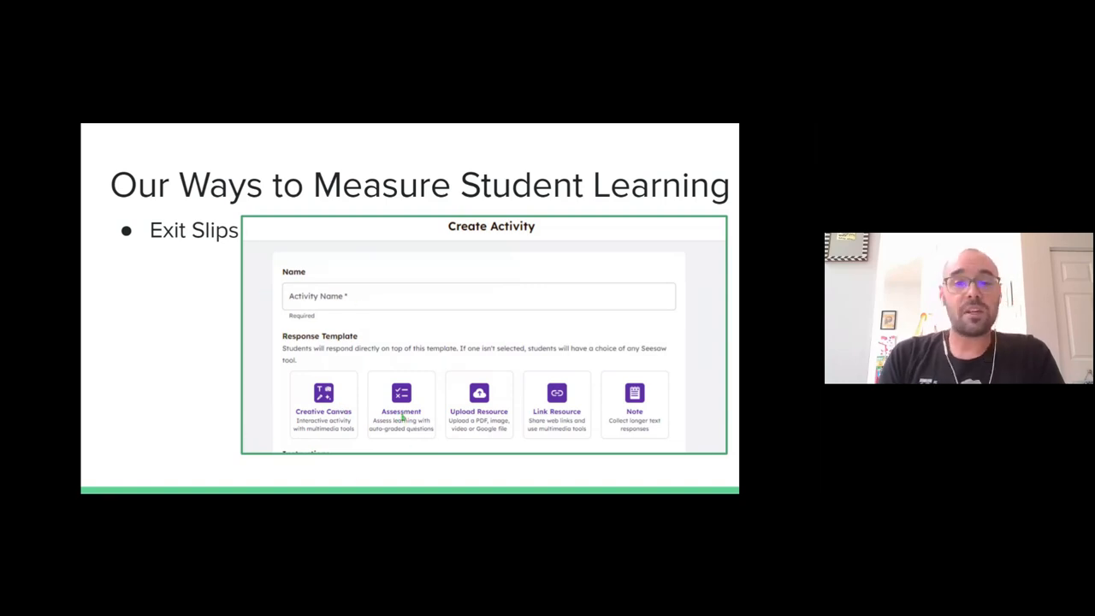
{"action": "mouse_move", "coordinate": [654, 400]}
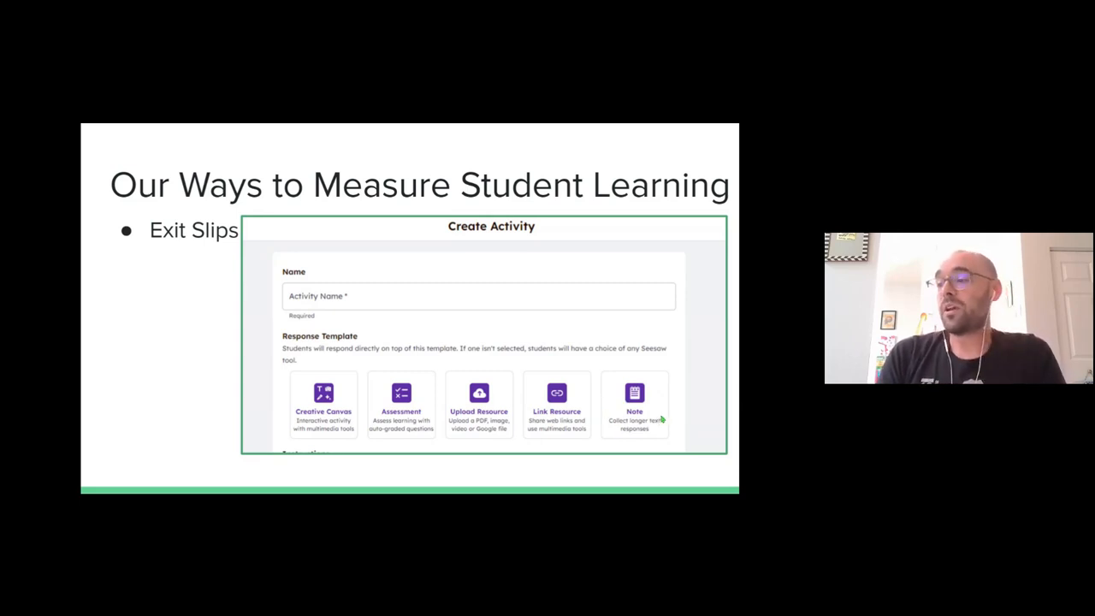
{"action": "mouse_move", "coordinate": [669, 411]}
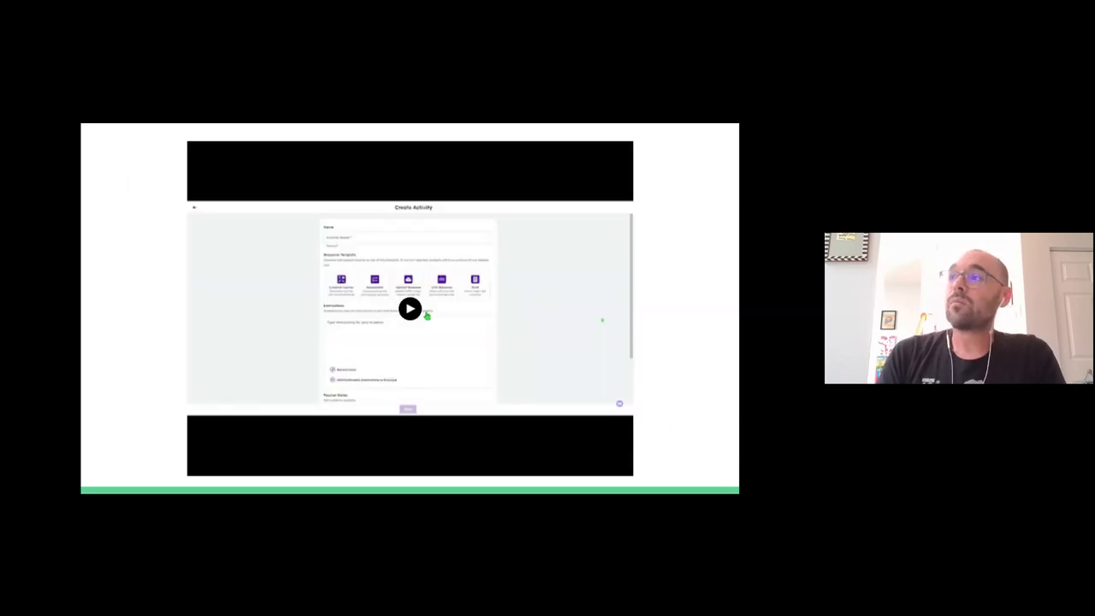
Play the embedded Seesaw walkthrough video and pause it on the colour palette frame.
{"action": "left_click", "coordinate": [409, 308]}
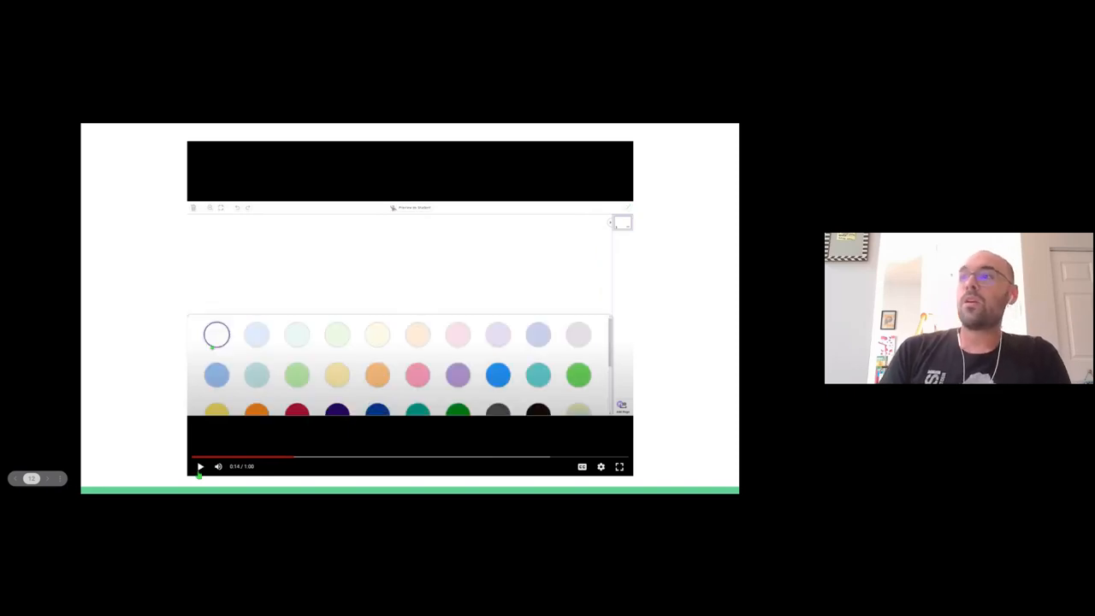
{"action": "left_click", "coordinate": [288, 457]}
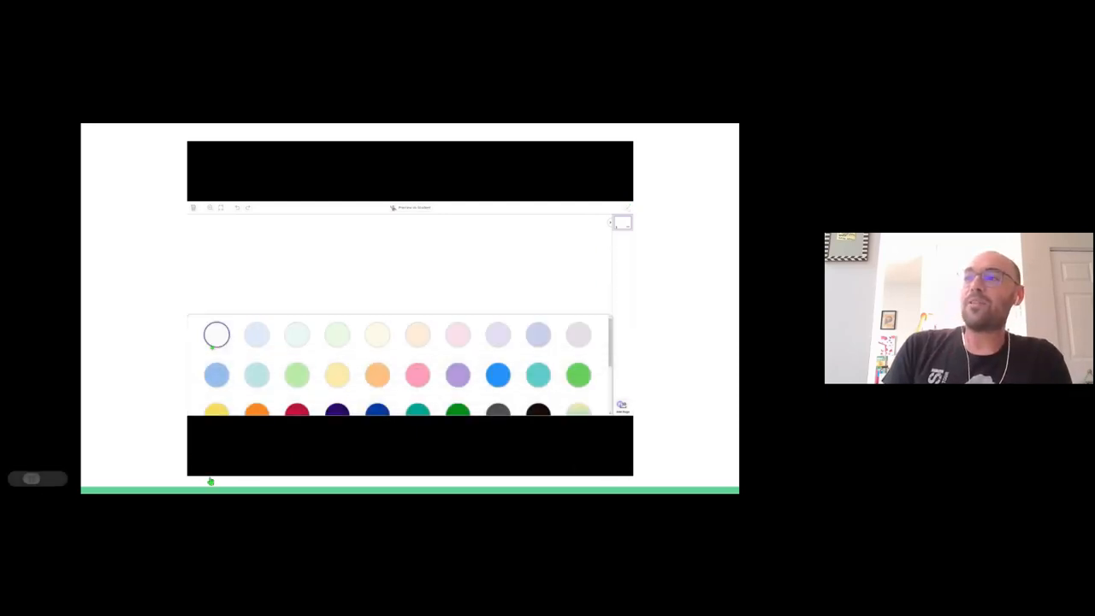
Resume the walkthrough video to show the teal canvas with a blank box added.
{"action": "left_click", "coordinate": [535, 375]}
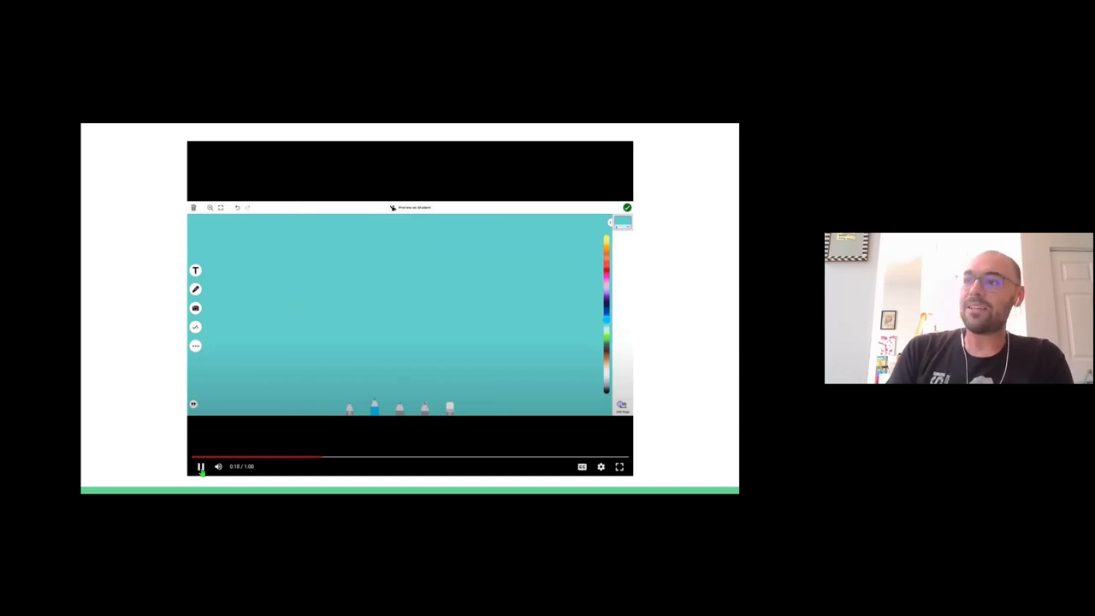
{"action": "left_click", "coordinate": [198, 467]}
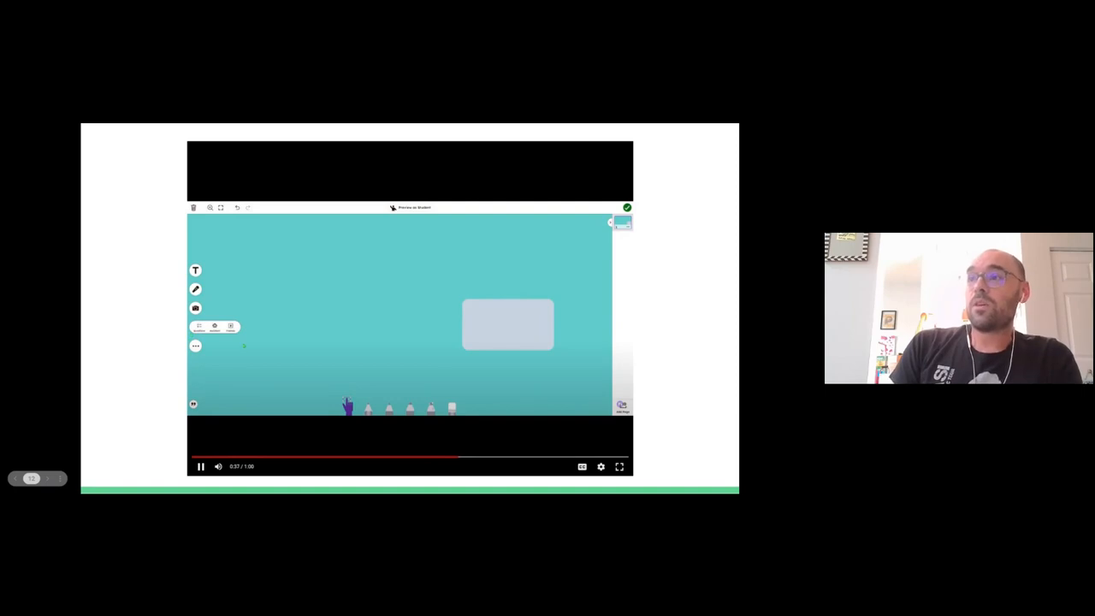
Keep the walkthrough video running until a text label appears inside the canvas box.
{"action": "left_click", "coordinate": [200, 466]}
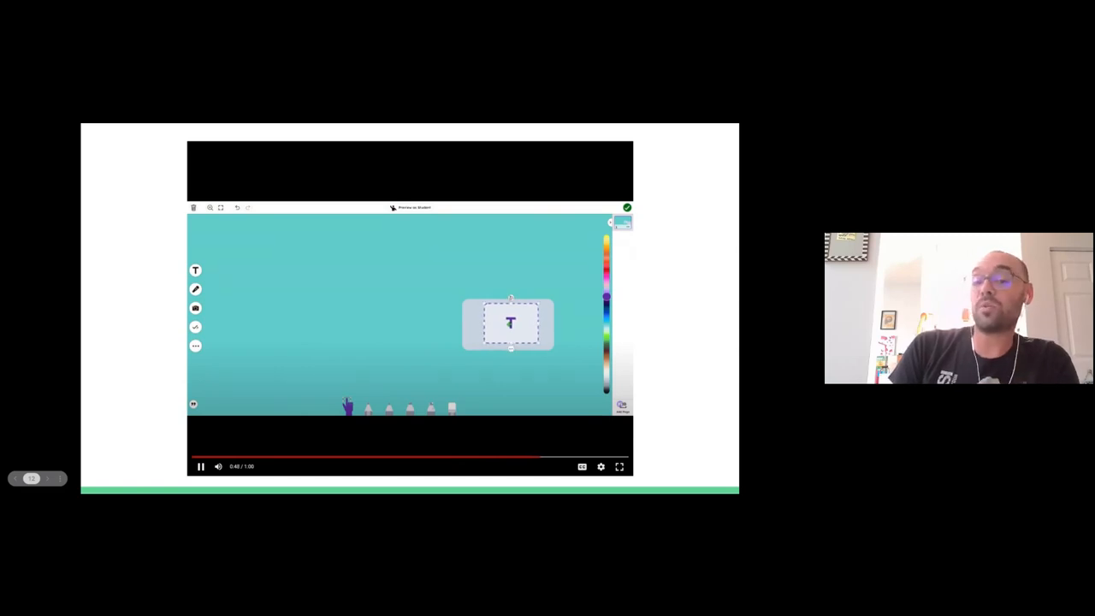
Operate the embedded video showing the canvas box's voice, drawing and text options.
{"action": "right_click", "coordinate": [510, 324]}
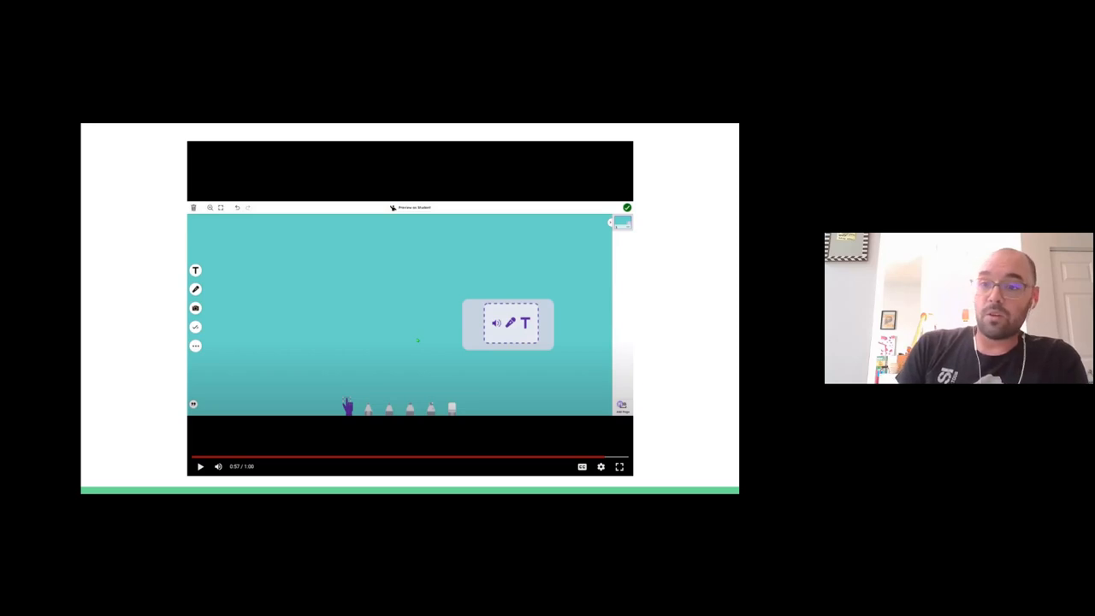
{"action": "mouse_move", "coordinate": [532, 363]}
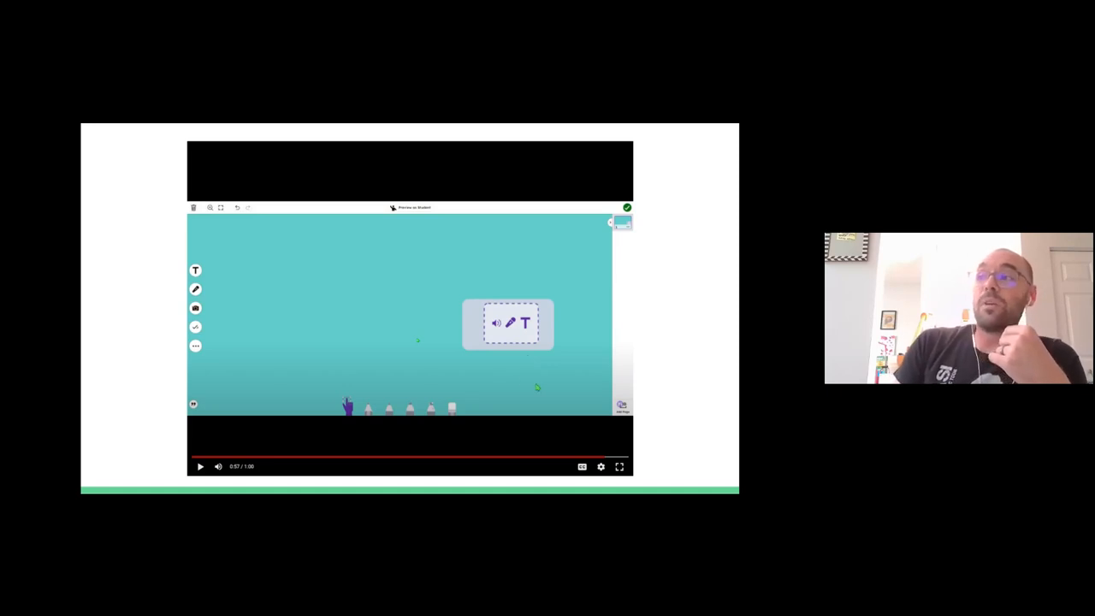
{"action": "mouse_move", "coordinate": [695, 419]}
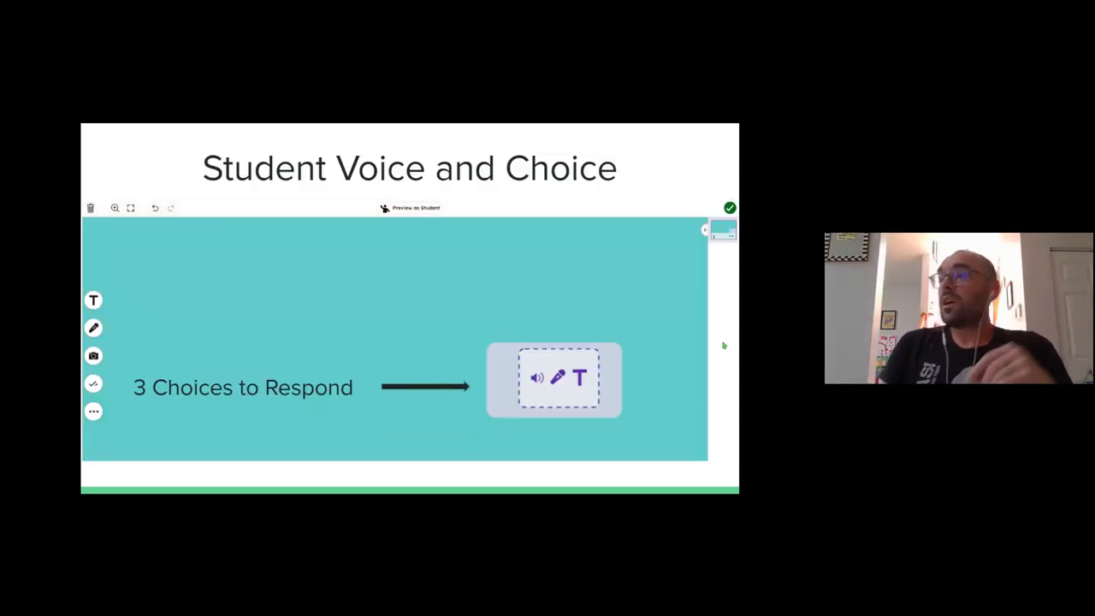
{"action": "mouse_move", "coordinate": [663, 329]}
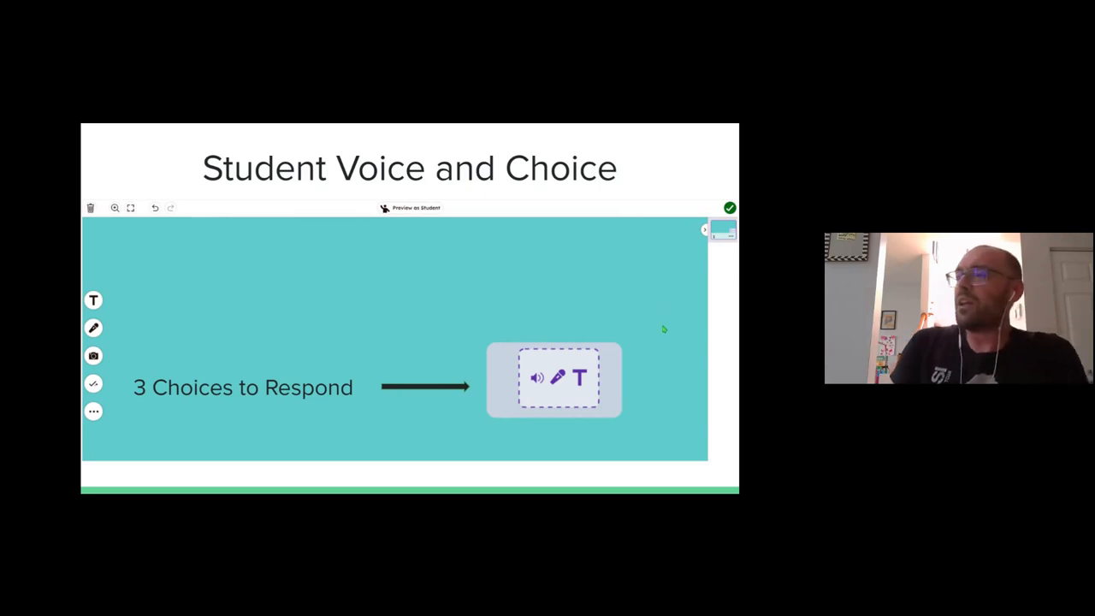
{"action": "mouse_move", "coordinate": [531, 401]}
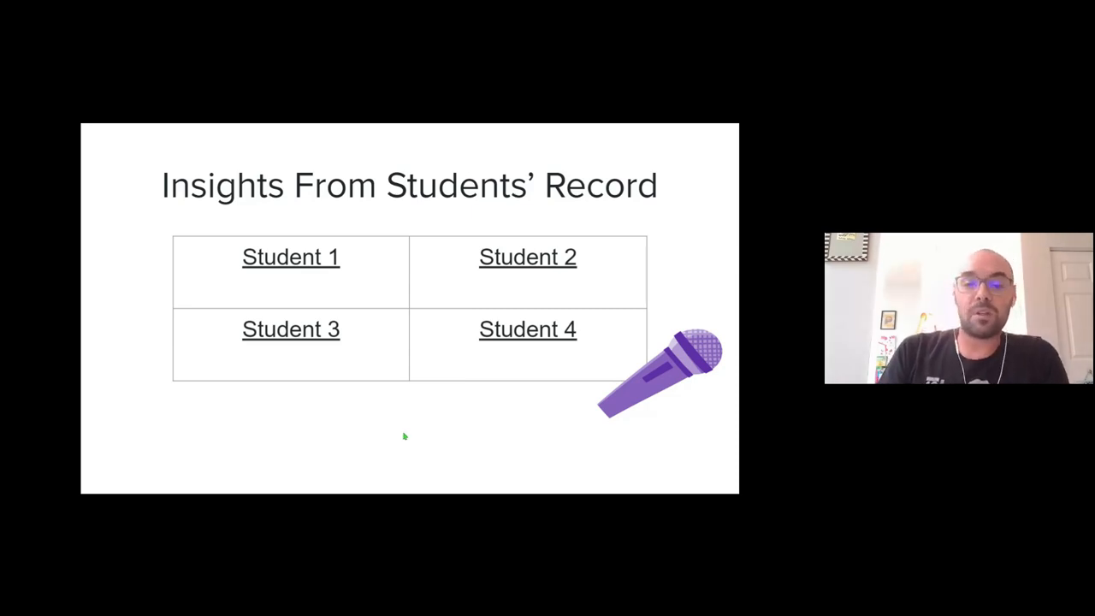
{"action": "mouse_move", "coordinate": [239, 424]}
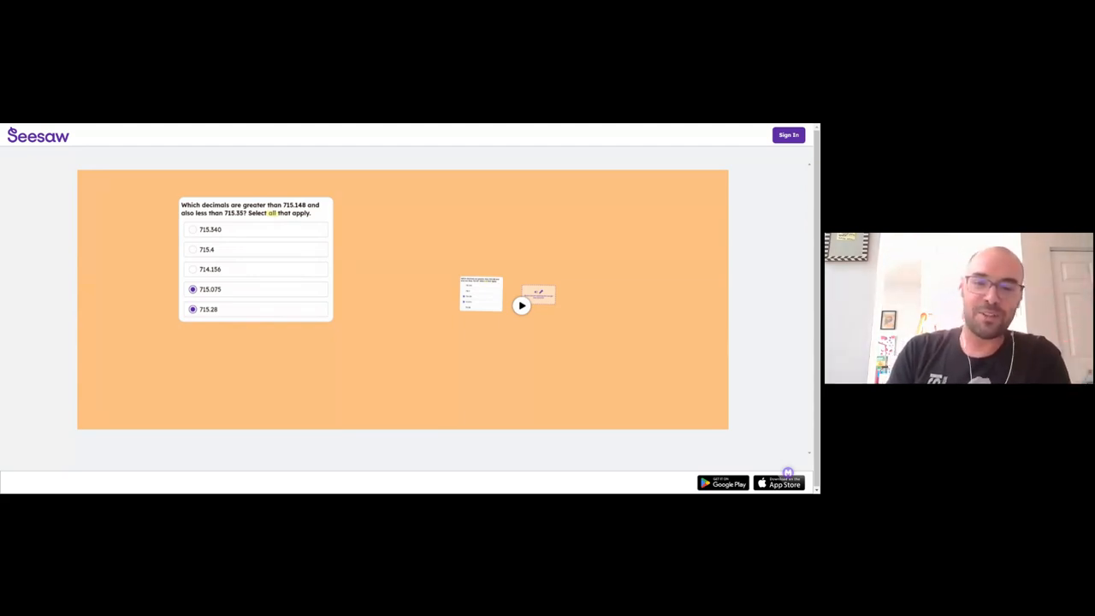
{"action": "mouse_move", "coordinate": [370, 359]}
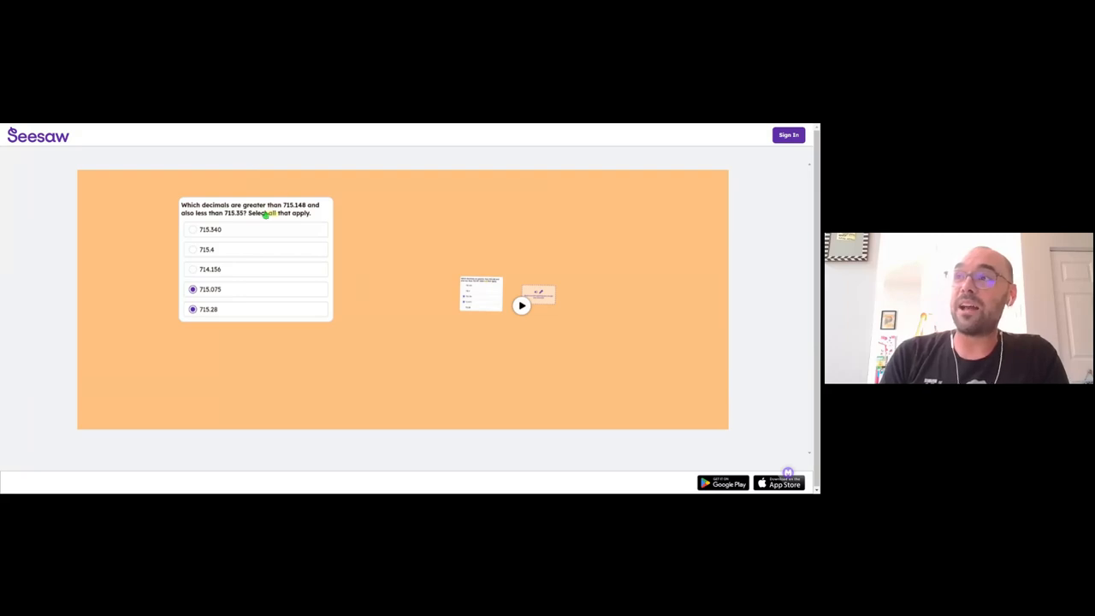
{"action": "mouse_move", "coordinate": [287, 470]}
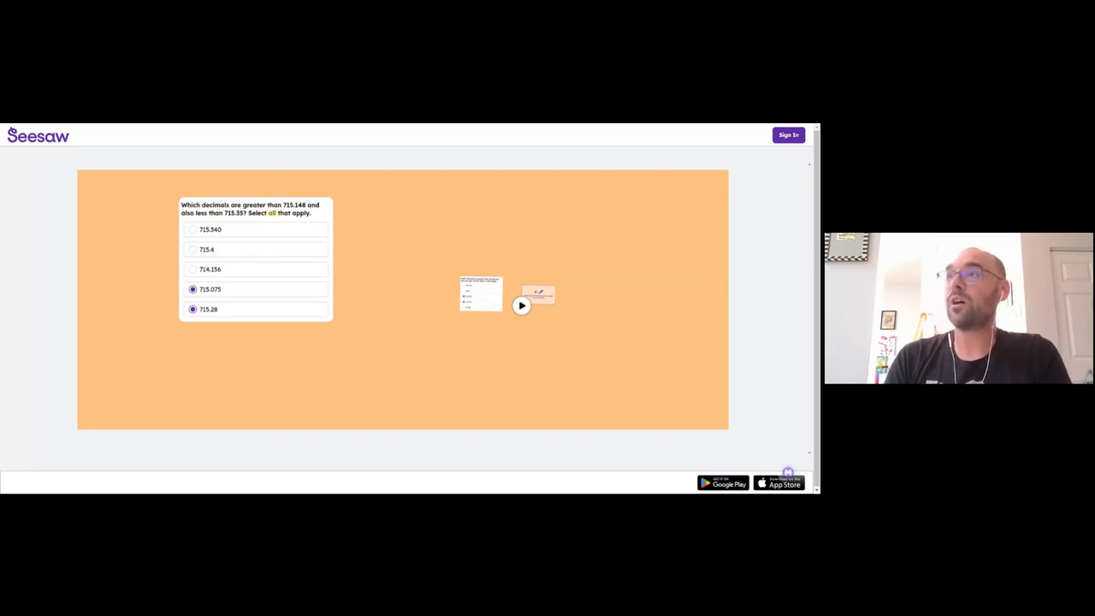
Go to the student's 23.546 rounding page and play their recorded explanation.
{"action": "left_click", "coordinate": [520, 304]}
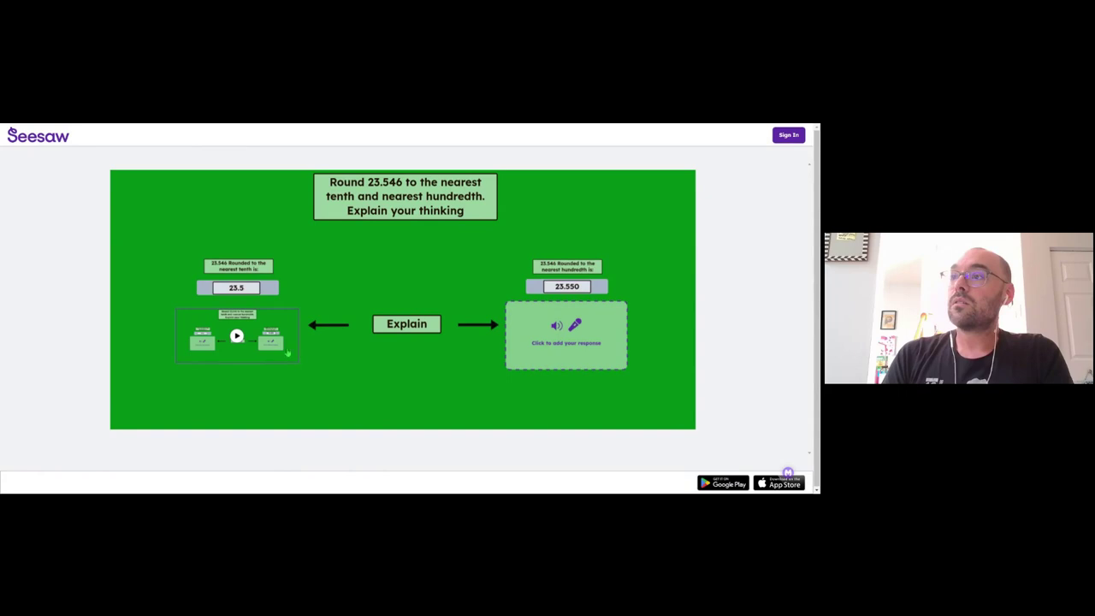
{"action": "left_click", "coordinate": [236, 335]}
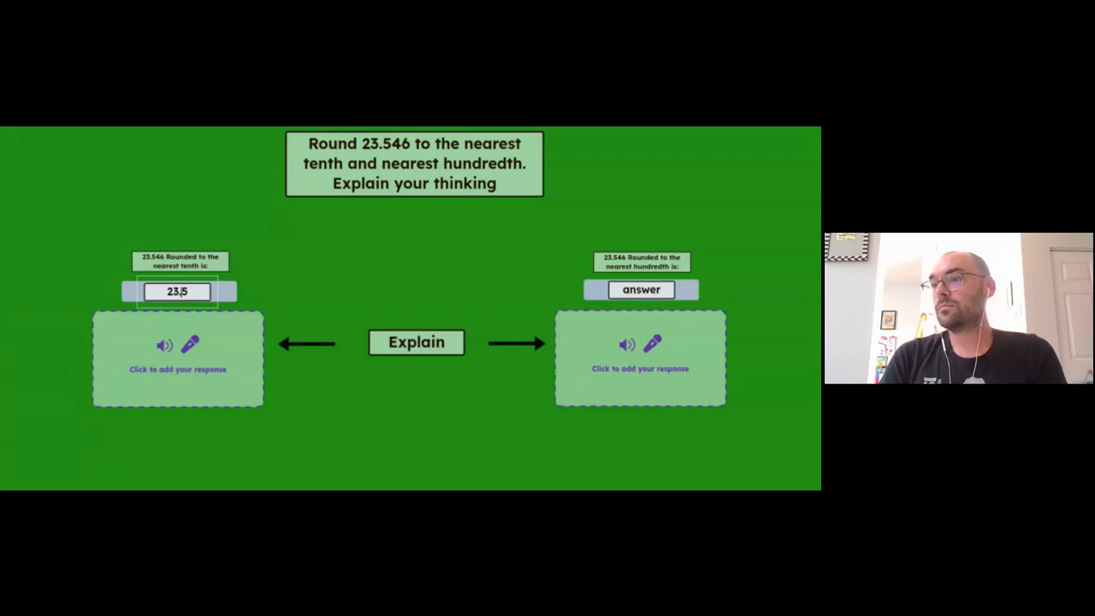
{"action": "type", "text": "23.550"}
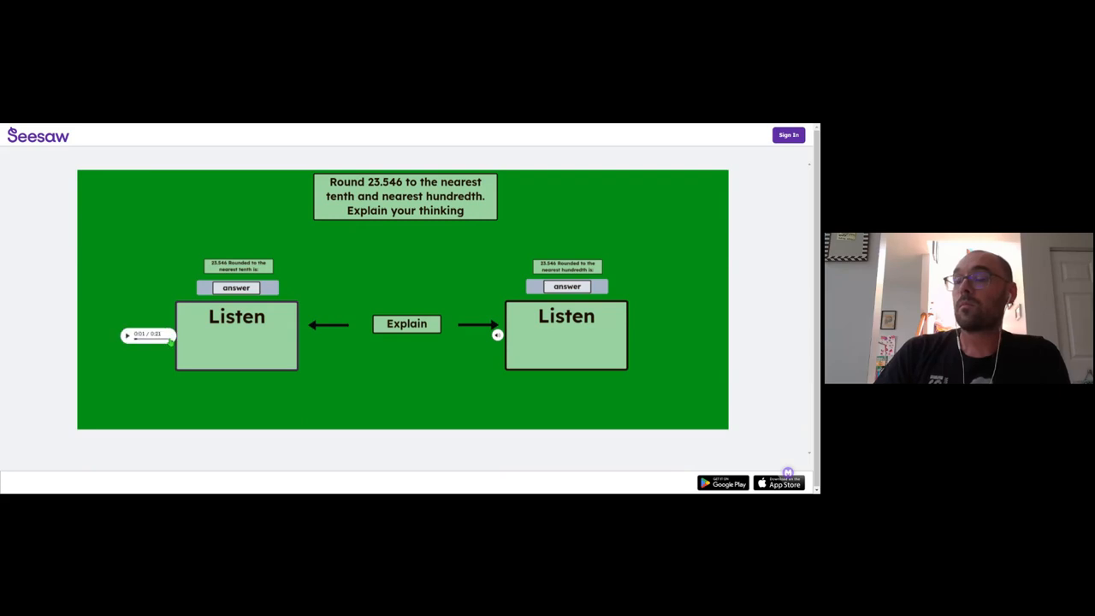
{"action": "left_click", "coordinate": [127, 335]}
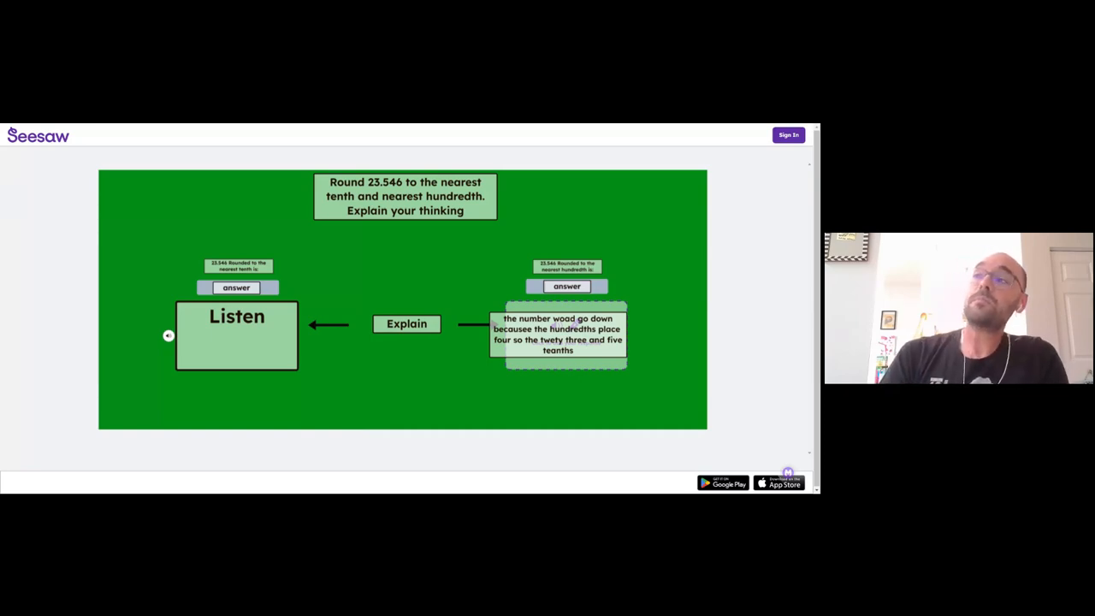
{"action": "mouse_move", "coordinate": [362, 439]}
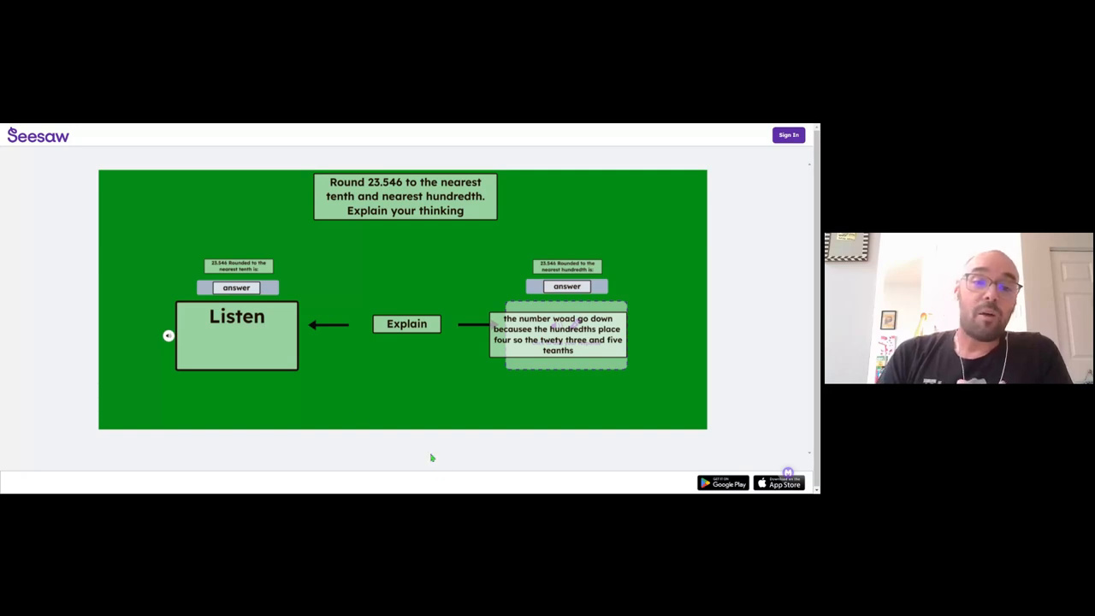
{"action": "mouse_move", "coordinate": [537, 389]}
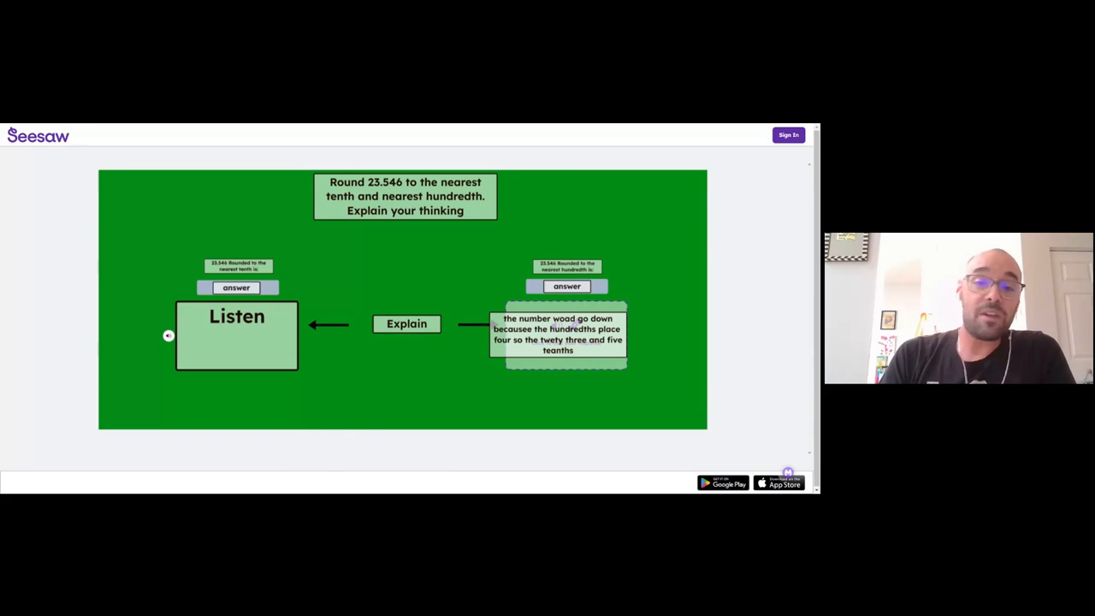
{"action": "mouse_move", "coordinate": [540, 396]}
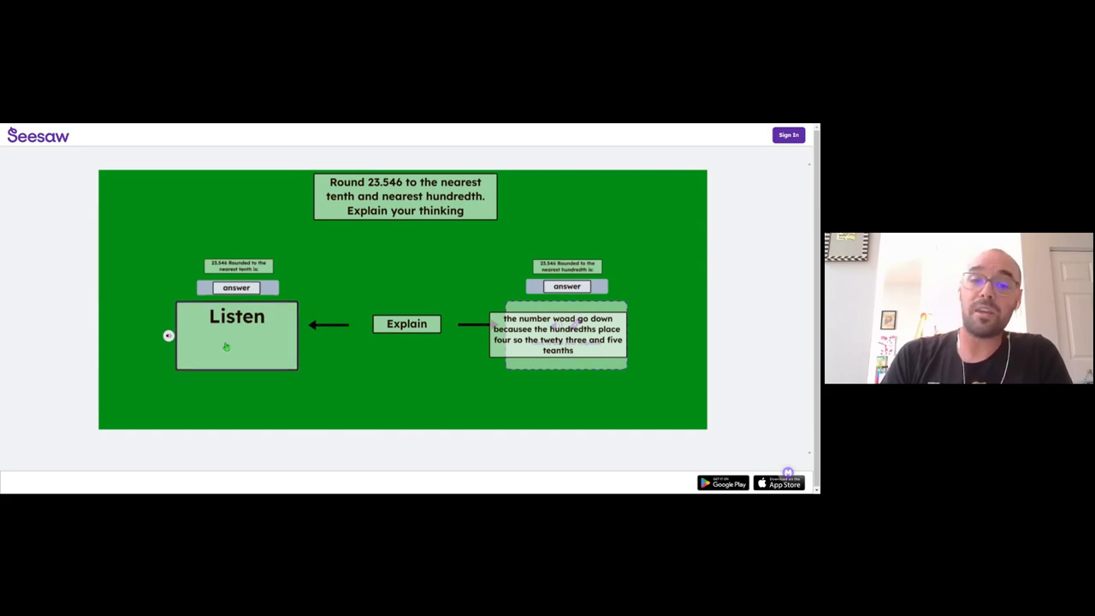
{"action": "mouse_move", "coordinate": [184, 339]}
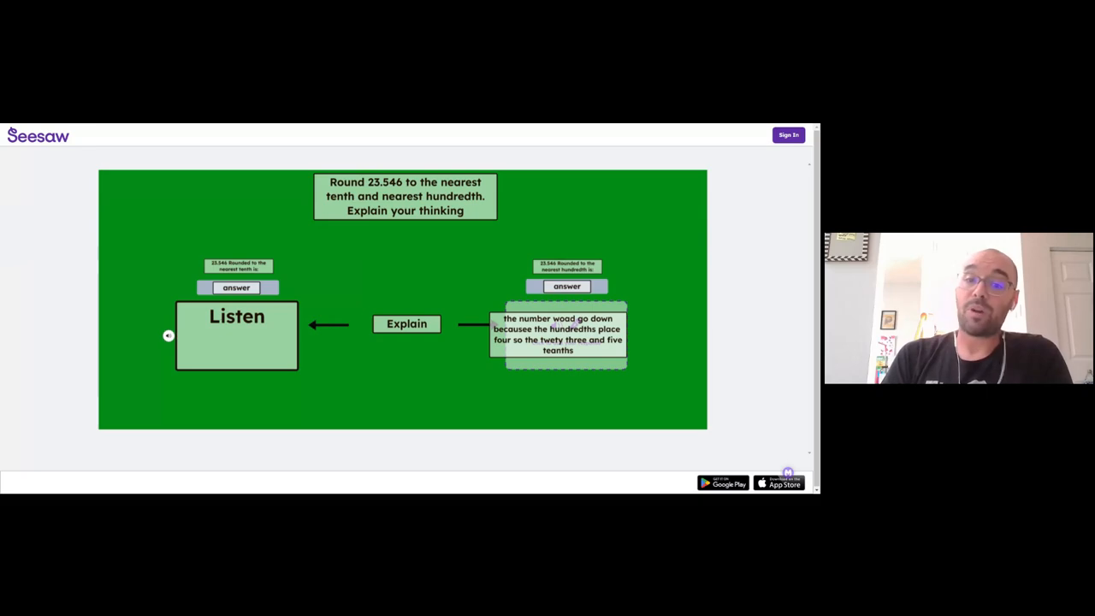
{"action": "mouse_move", "coordinate": [722, 272]}
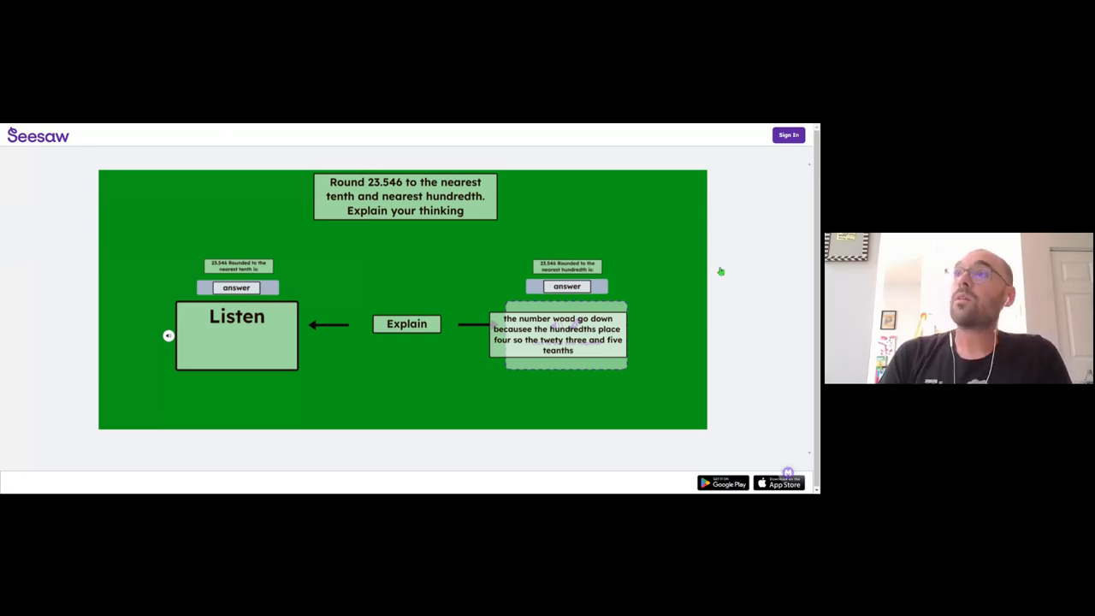